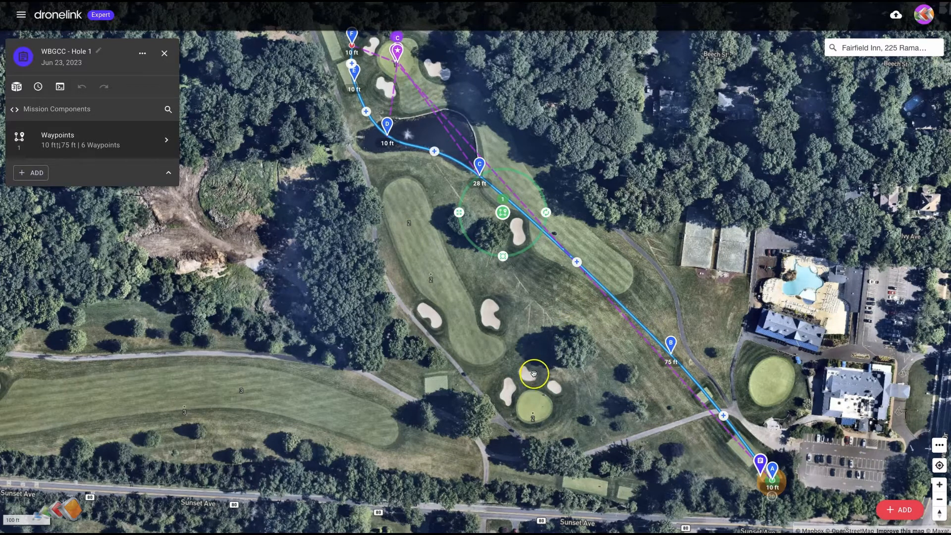
mouse_move(313, 254)
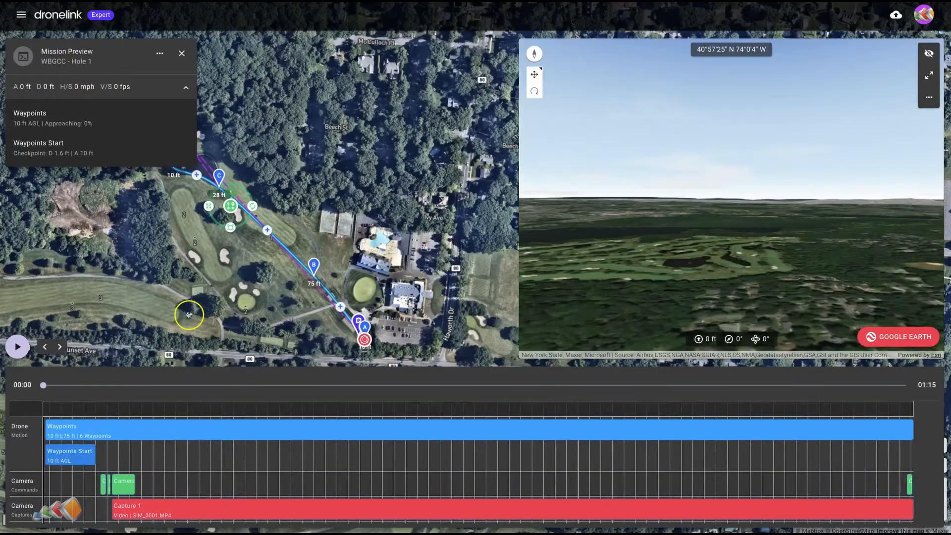
Scrub the Hole 1 flight preview past the pond to about 01:08, nearing the green.
drag(43, 385, 199, 384)
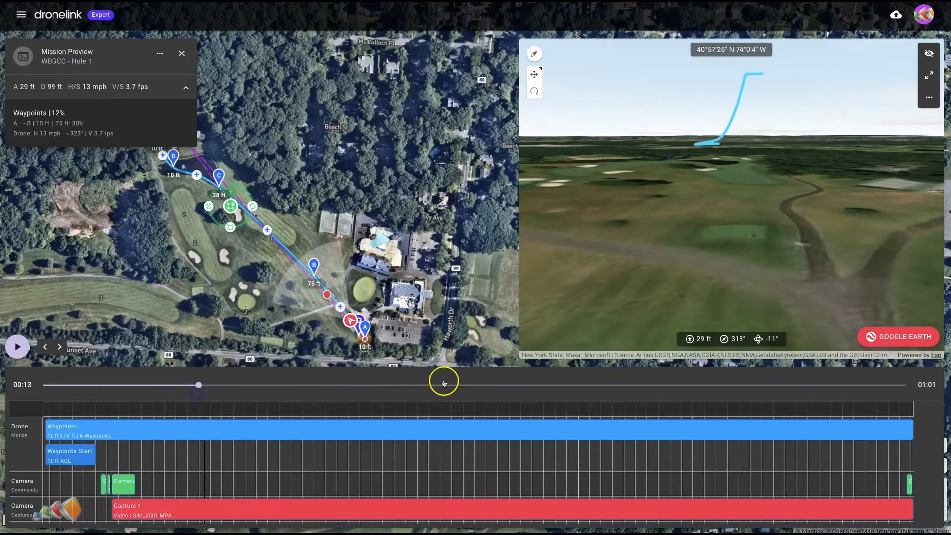
drag(198, 385, 220, 389)
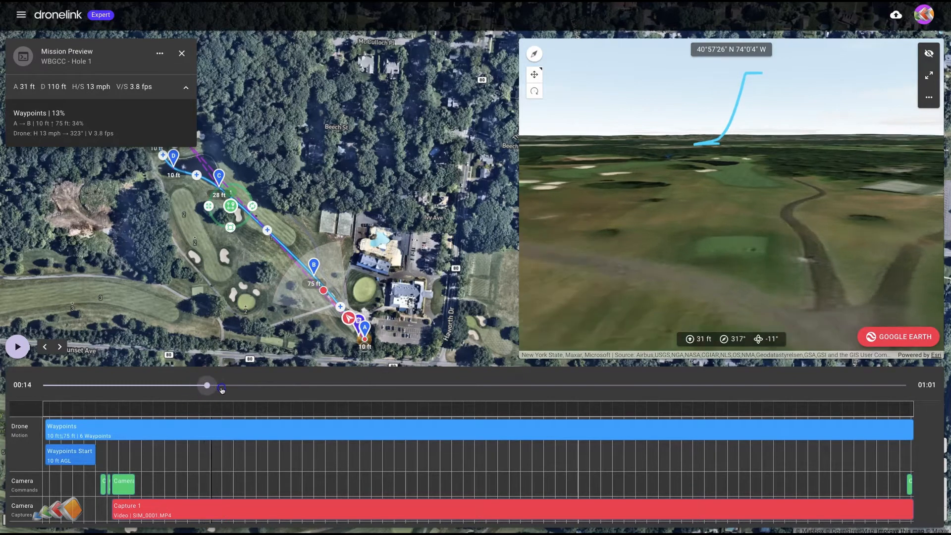
drag(207, 385, 543, 385)
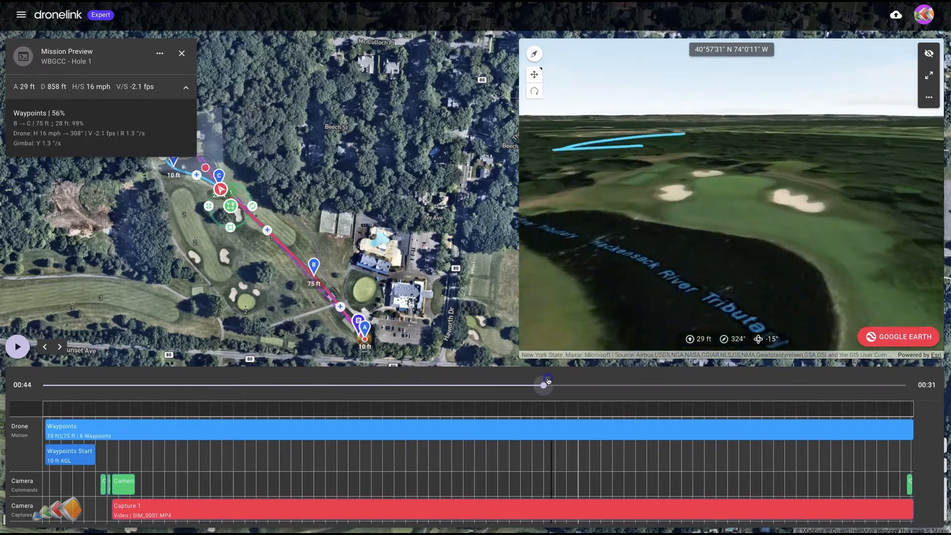
drag(542, 385, 829, 385)
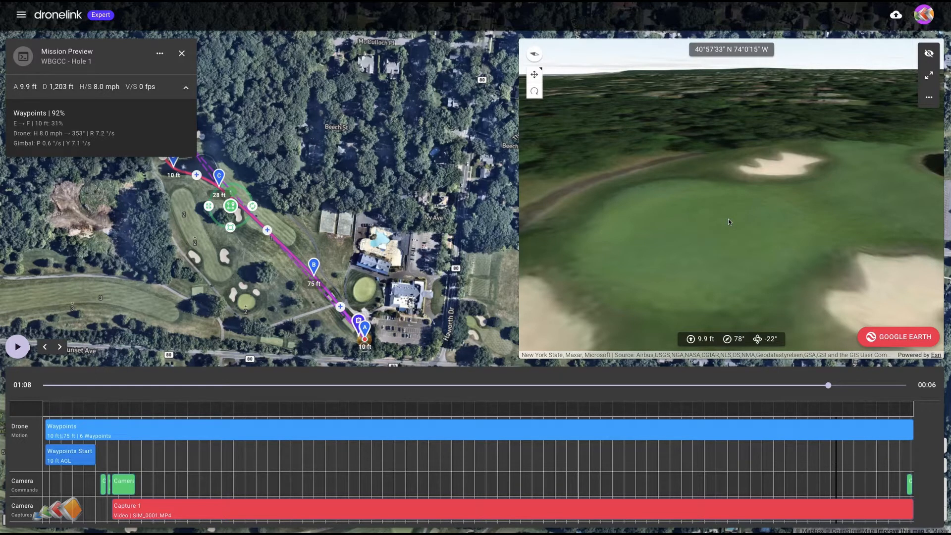
mouse_move(890, 337)
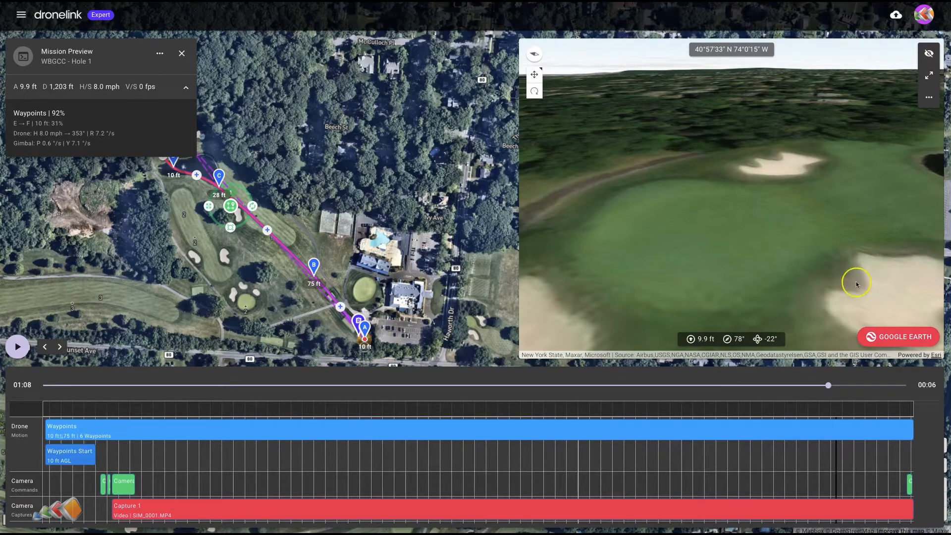
Export the mission to Google Earth and fly to WBGCC - Hole 1 in Temporary Places.
click(898, 336)
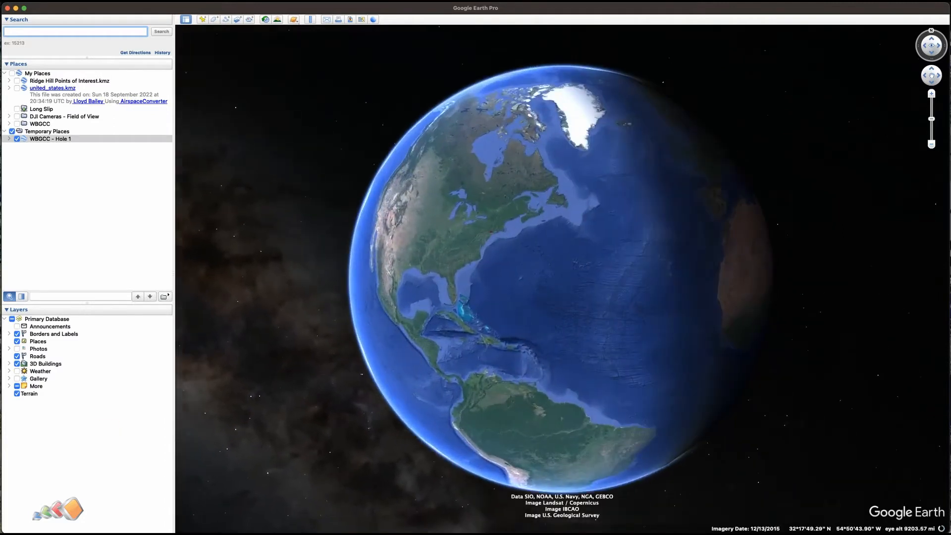
double_click(50, 138)
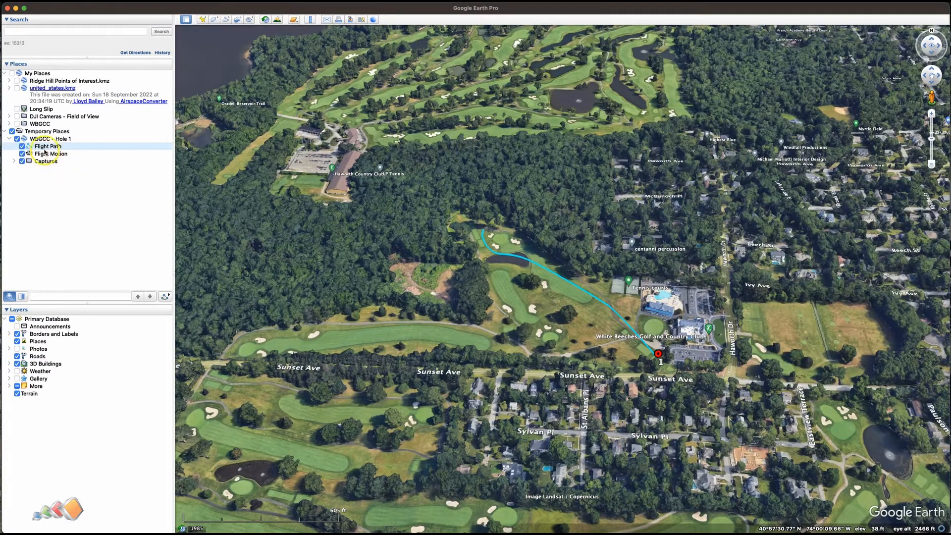
Select Flight Motion under WBGCC - Hole 1 to launch the 3D tour from the tee.
click(20, 146)
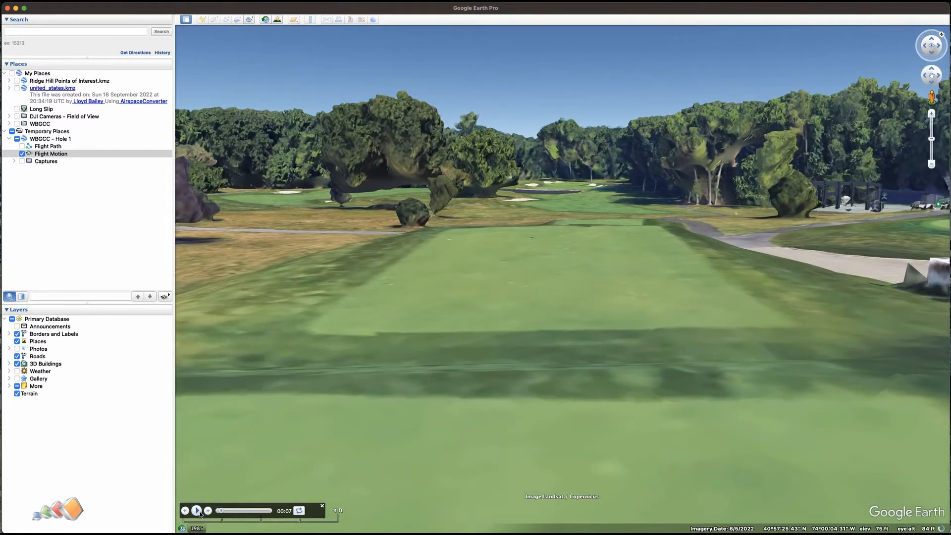
Play the Hole 1 Flight Motion tour toward the bunkered green, then pause it.
click(198, 511)
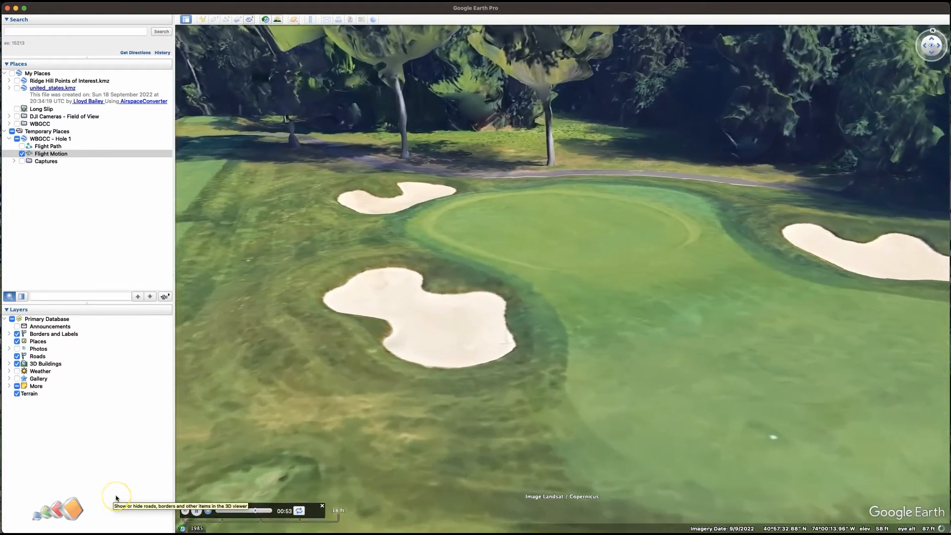
click(196, 510)
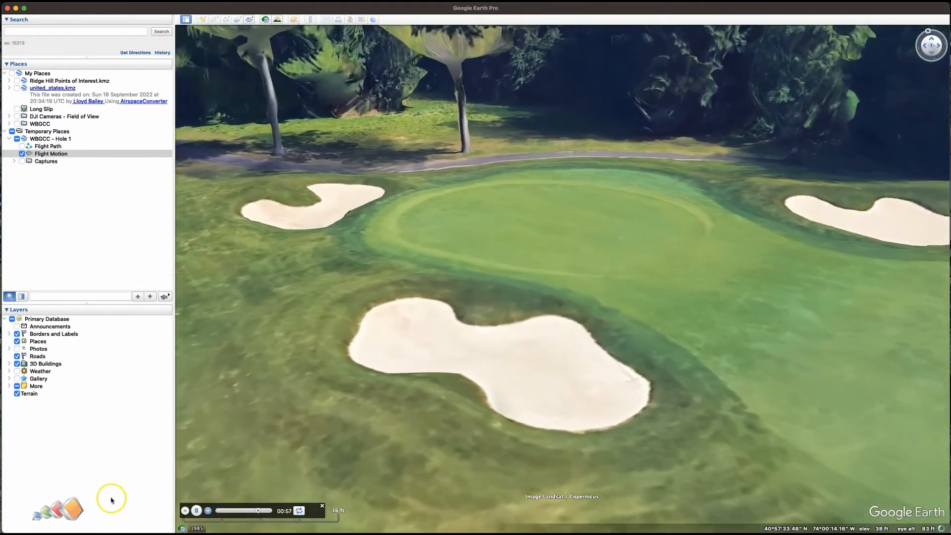
mouse_move(114, 480)
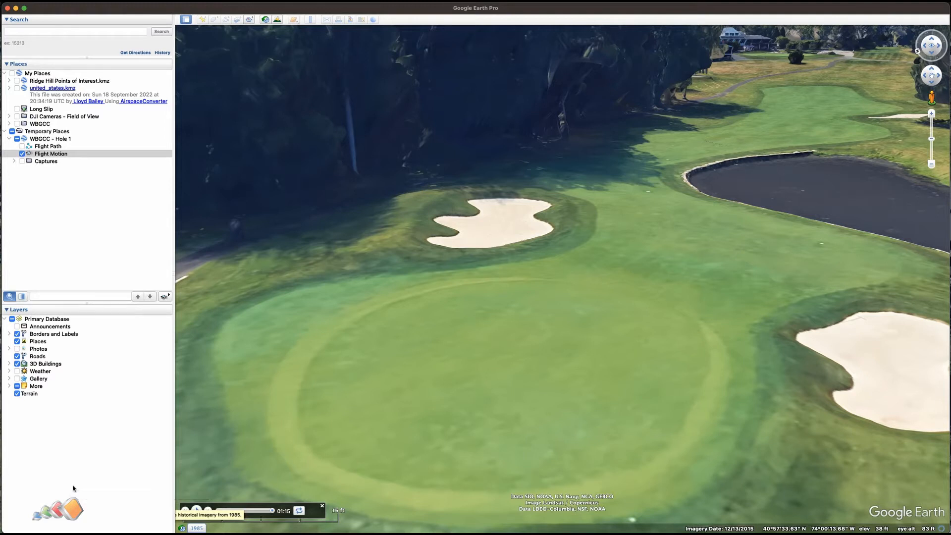
mouse_move(73, 480)
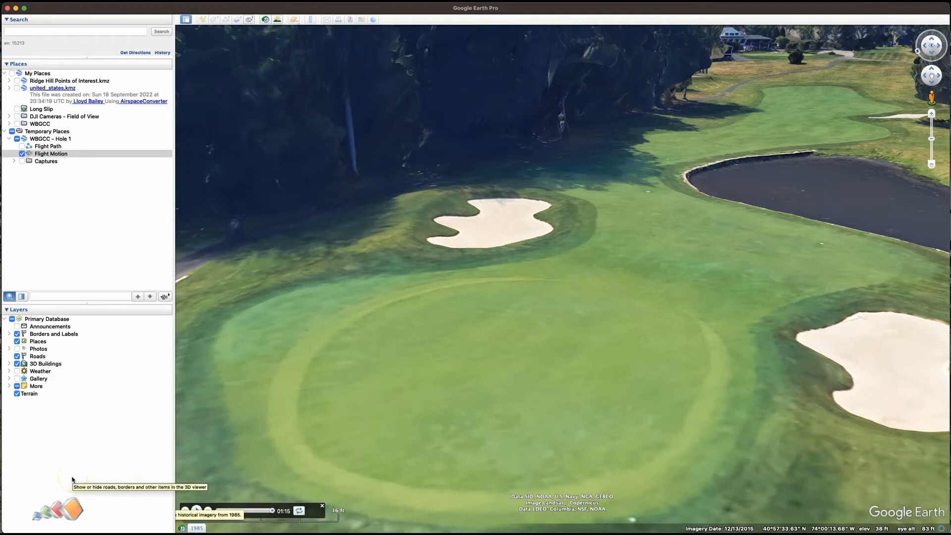